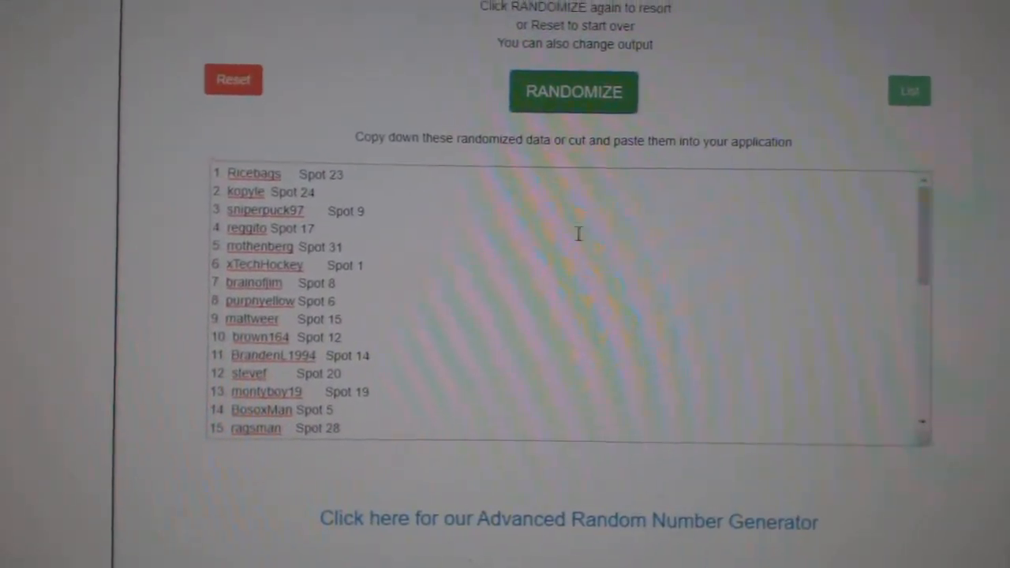
Reshuffle the participant names with their spots, then shuffle the team cities into a new order.
{"action": "left_click", "coordinate": [575, 92]}
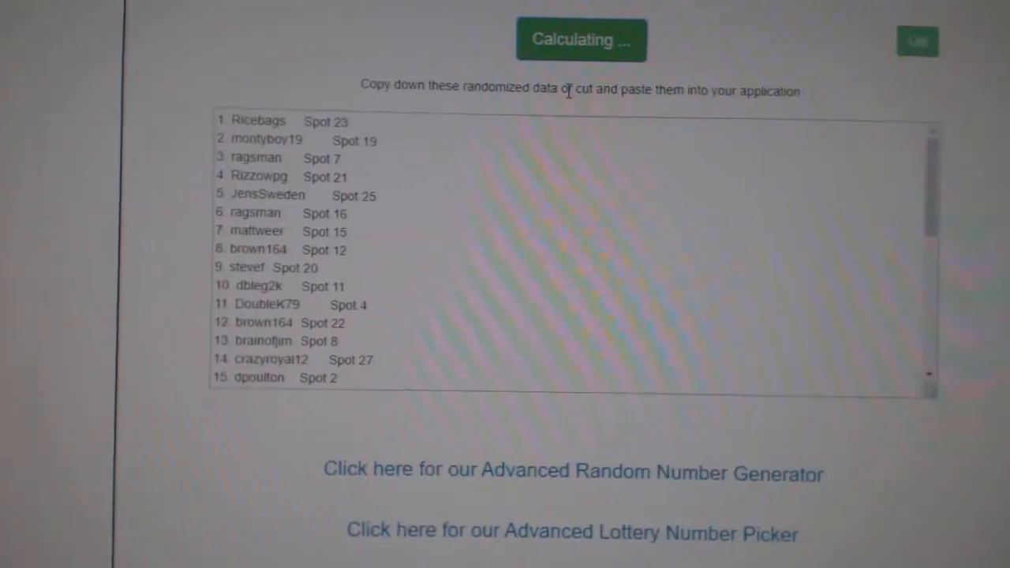
{"action": "left_click", "coordinate": [581, 39]}
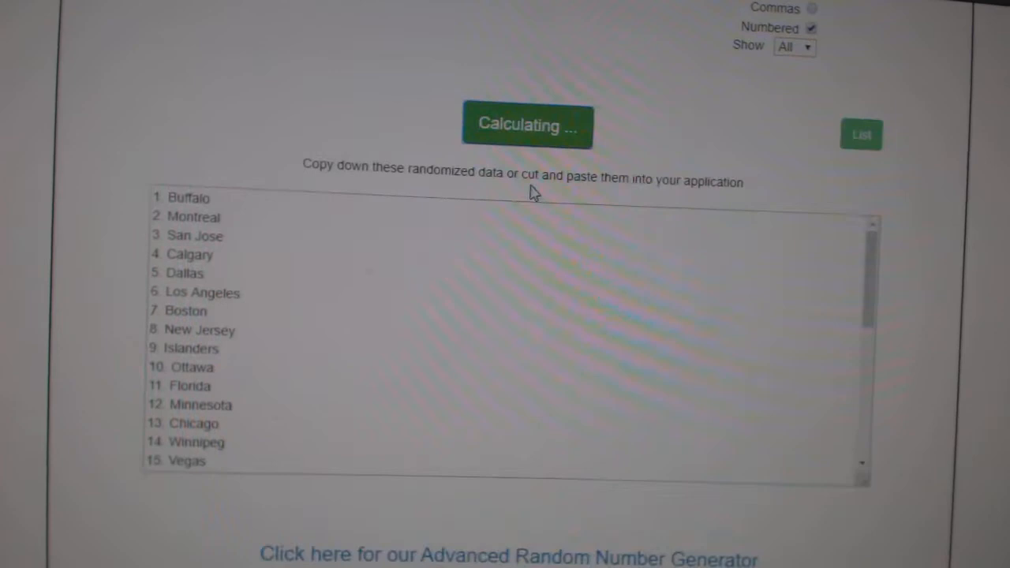
{"action": "left_click", "coordinate": [527, 123]}
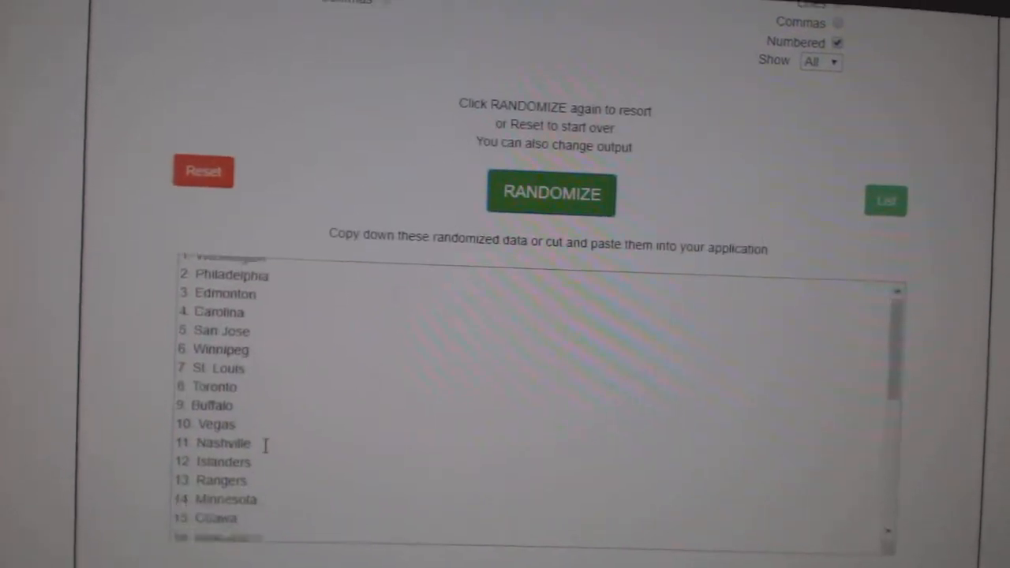